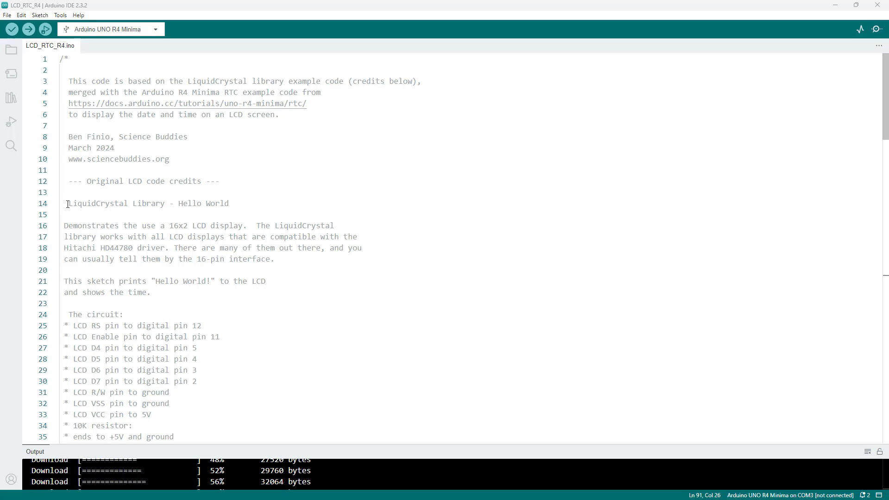
# Step: Highlight the Arduino R4 Minima RTC example name, then read down to the includes and time/LED variables
pyautogui.doubleClick(86, 204)
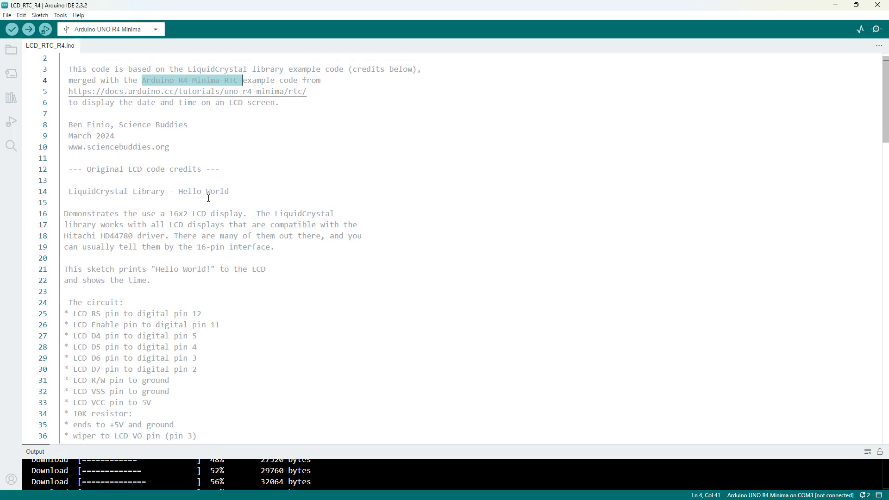
pyautogui.moveTo(173, 240)
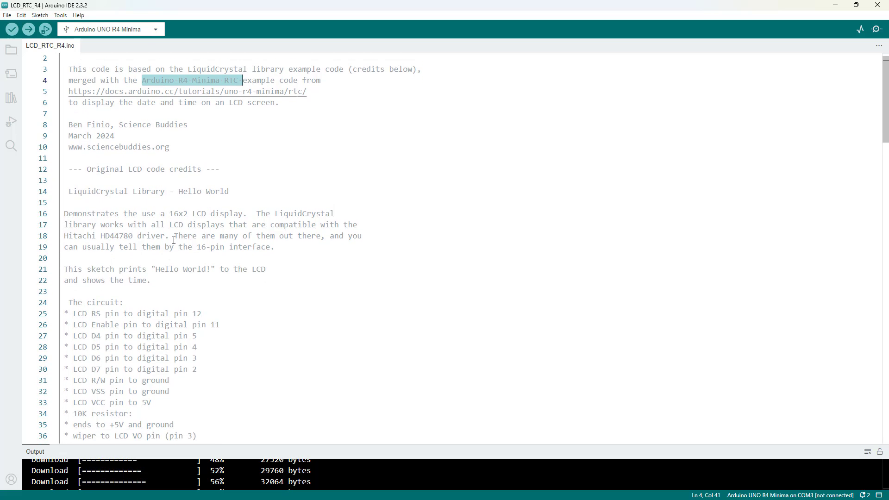
pyautogui.scroll(-3)
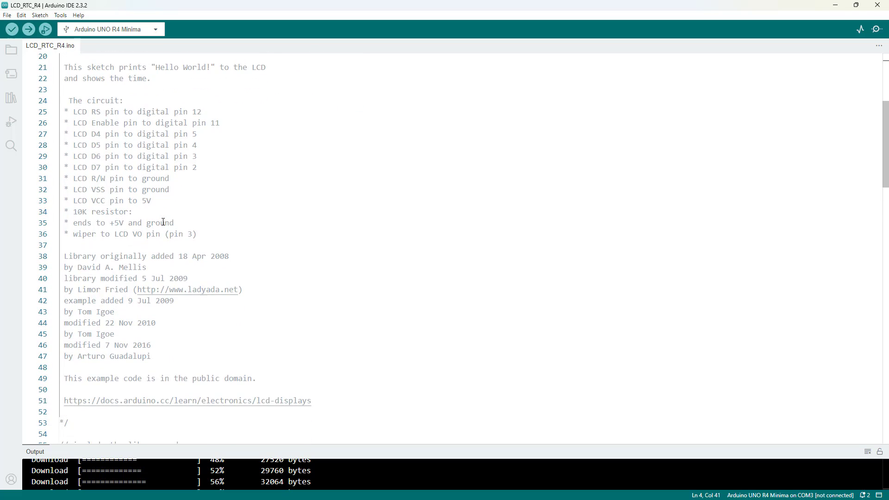
pyautogui.scroll(-3)
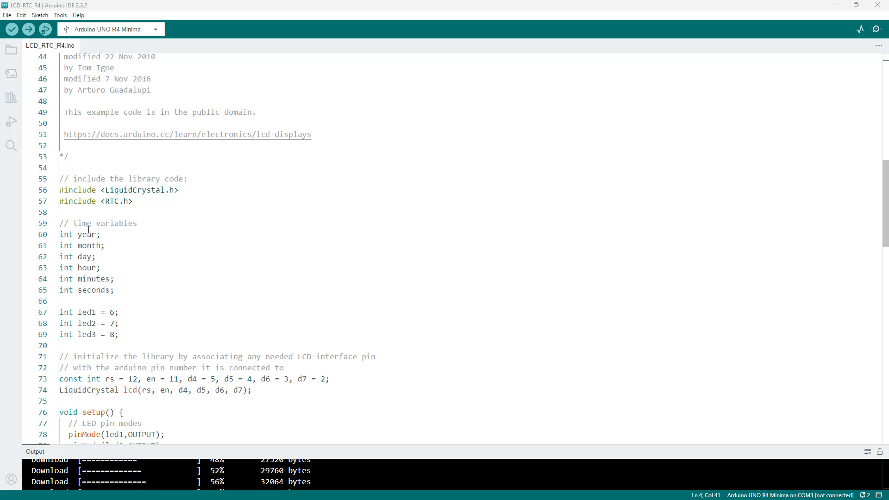
pyautogui.moveTo(86, 267)
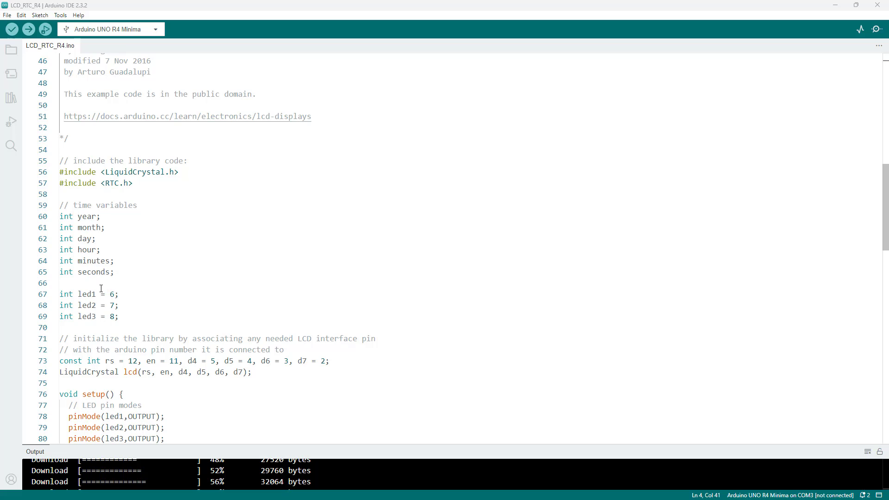
# Step: Highlight the LCD pin constants, then single out the lcd.begin(16, 2) call in setup()
pyautogui.scroll(-3)
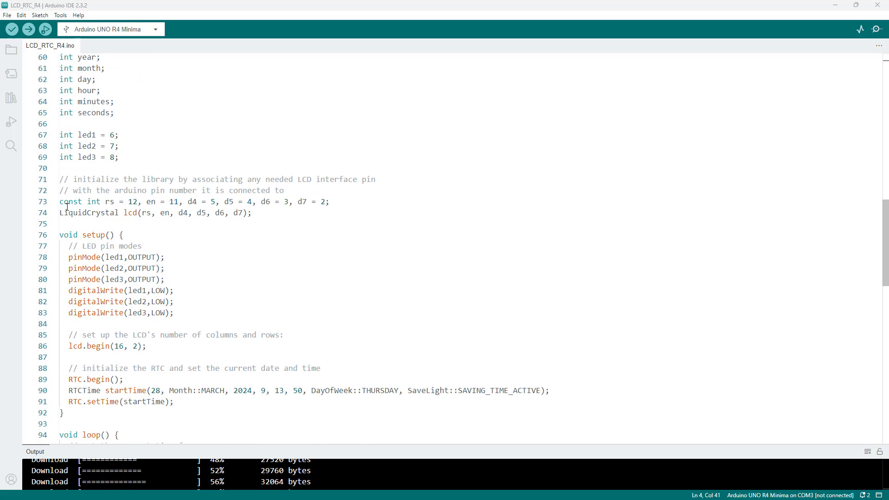
pyautogui.moveTo(59, 201); pyautogui.dragTo(254, 213)
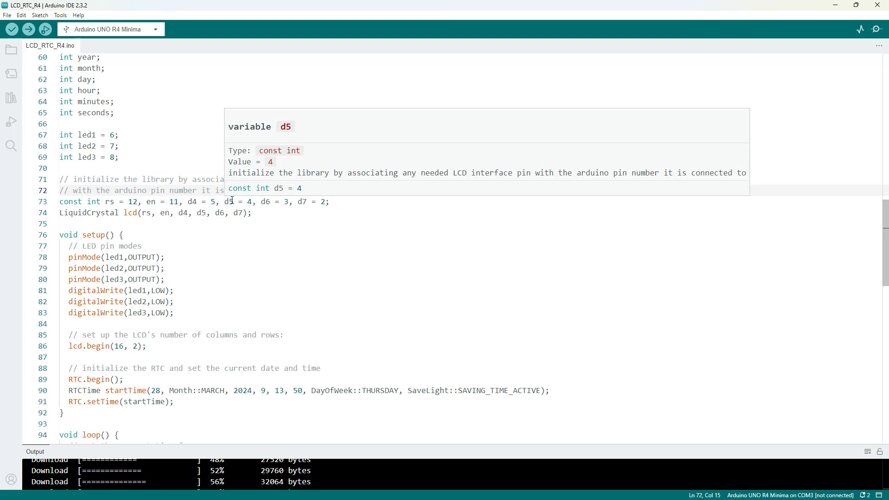
pyautogui.scroll(-3)
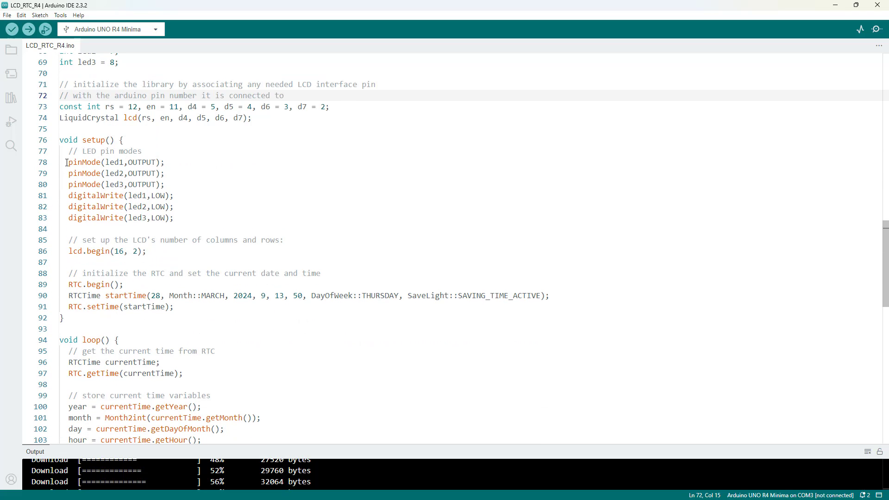
pyautogui.moveTo(67, 161); pyautogui.dragTo(105, 173)
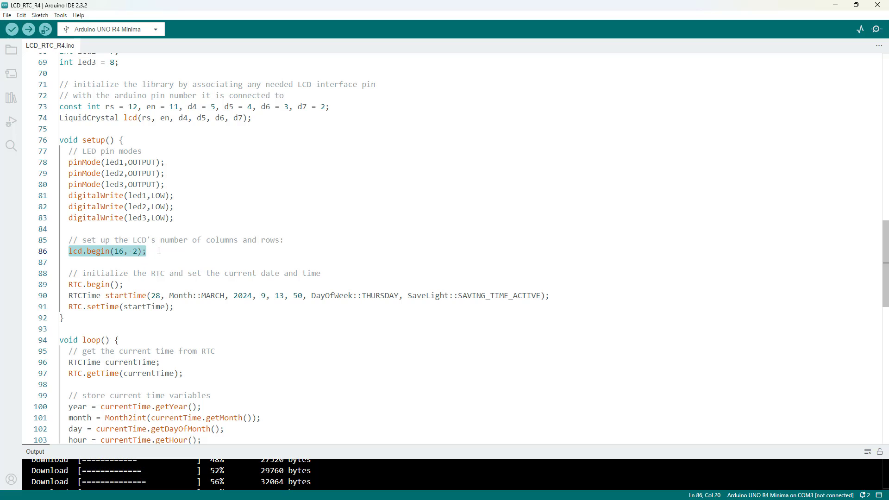
# Step: Highlight the startTime arguments, then pick out day 28, MARCH and year 2024 individually
pyautogui.scroll(-3)
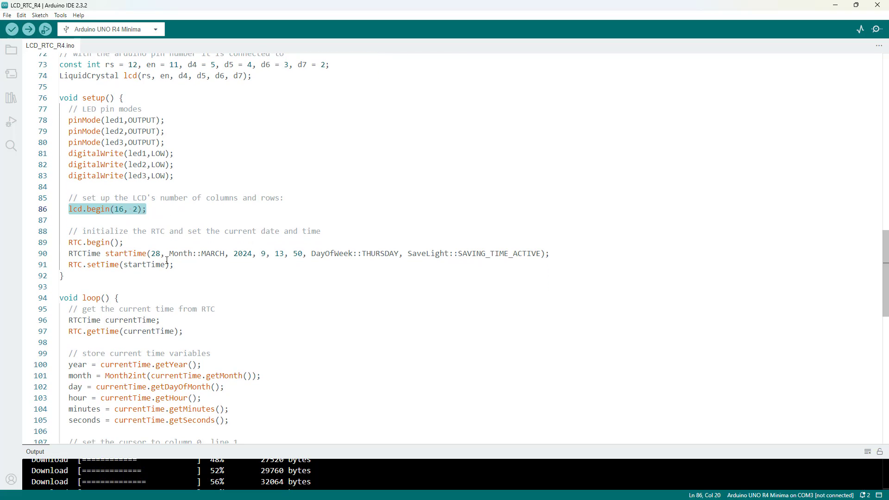
pyautogui.moveTo(75, 241)
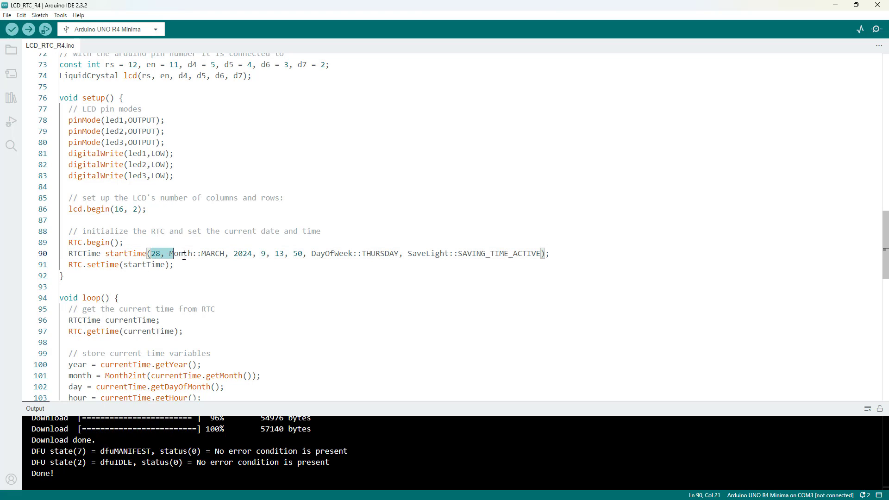
pyautogui.moveTo(173, 254); pyautogui.dragTo(542, 254)
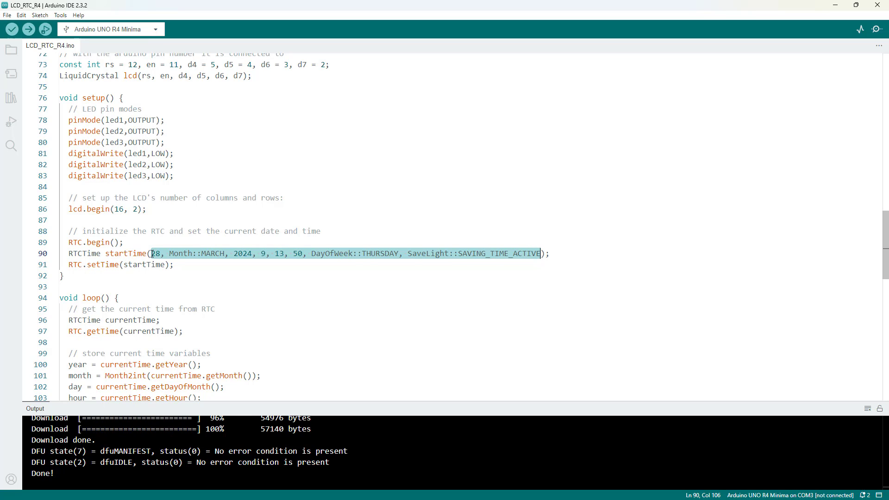
pyautogui.doubleClick(154, 254)
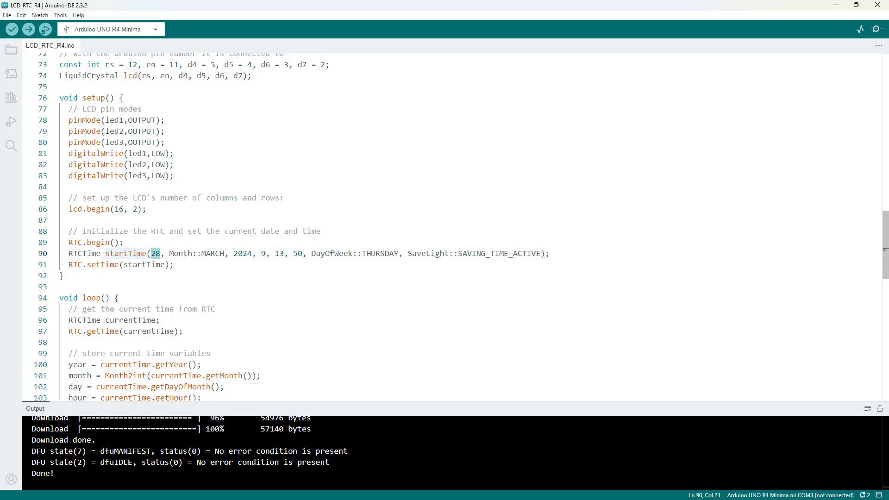
pyautogui.doubleClick(212, 254)
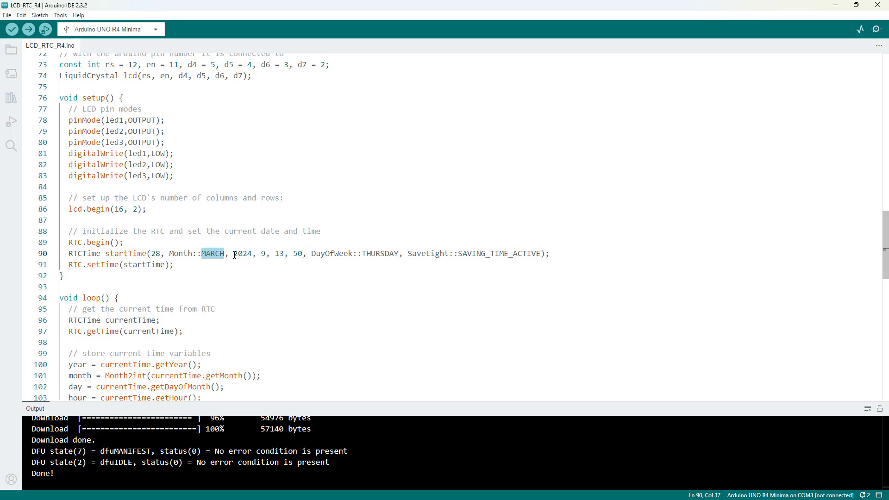
pyautogui.doubleClick(242, 254)
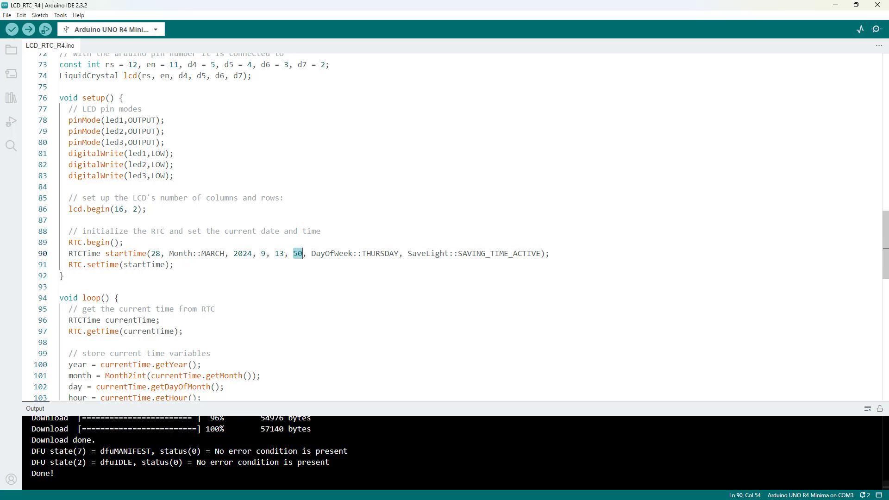
pyautogui.moveTo(28, 29)
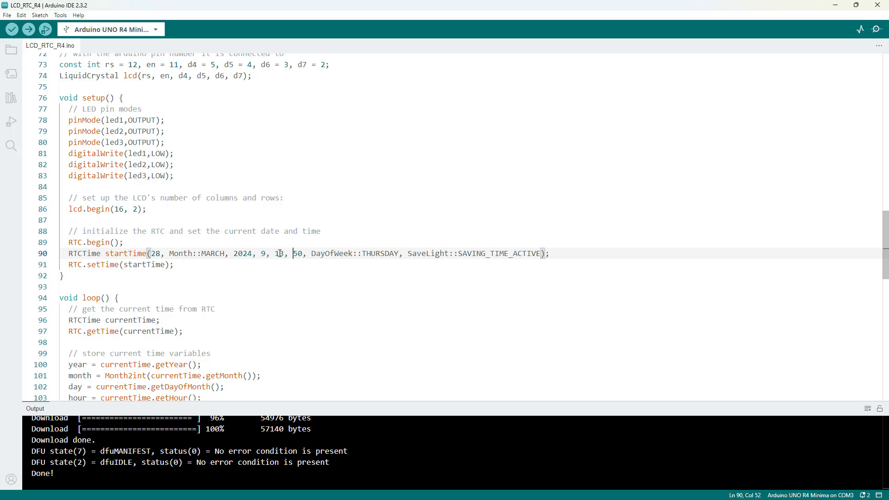
pyautogui.write('3')
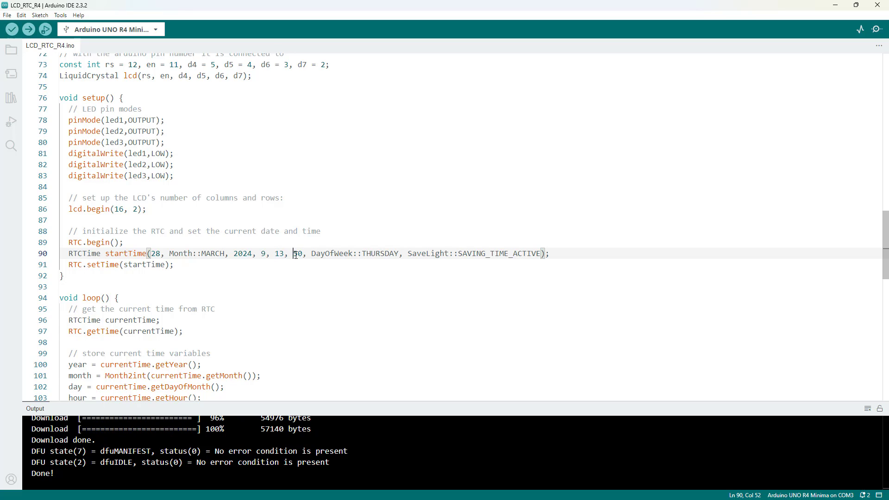
pyautogui.doubleClick(297, 253)
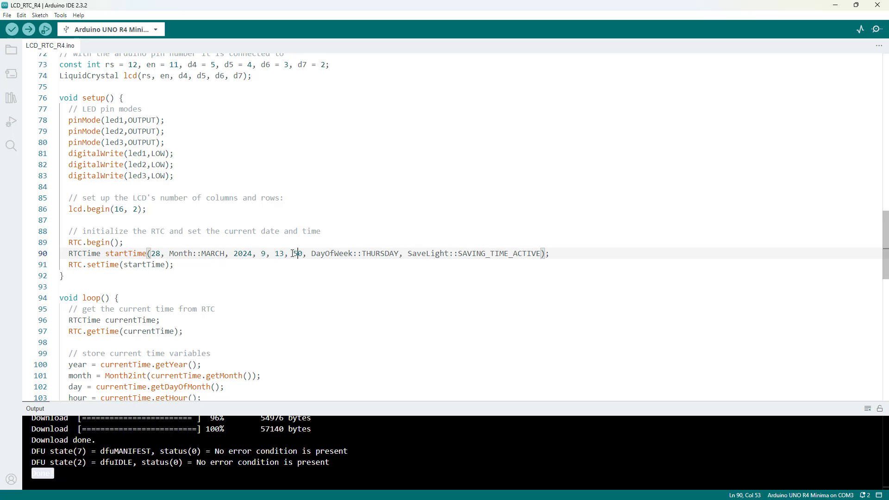
pyautogui.doubleClick(298, 253)
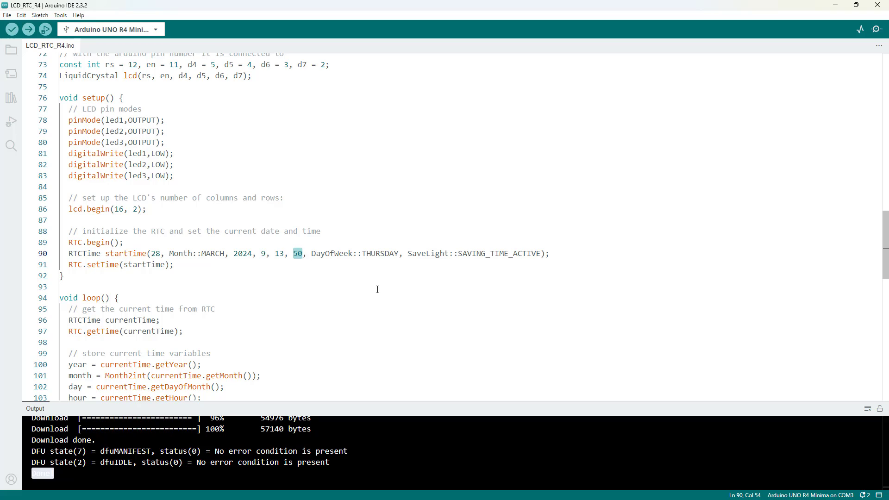
pyautogui.scroll(-3)
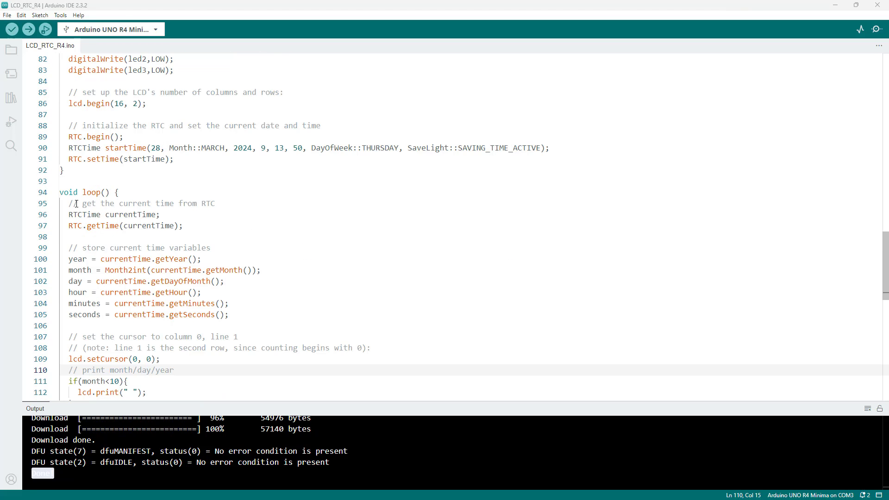
pyautogui.moveTo(68, 214); pyautogui.dragTo(151, 226)
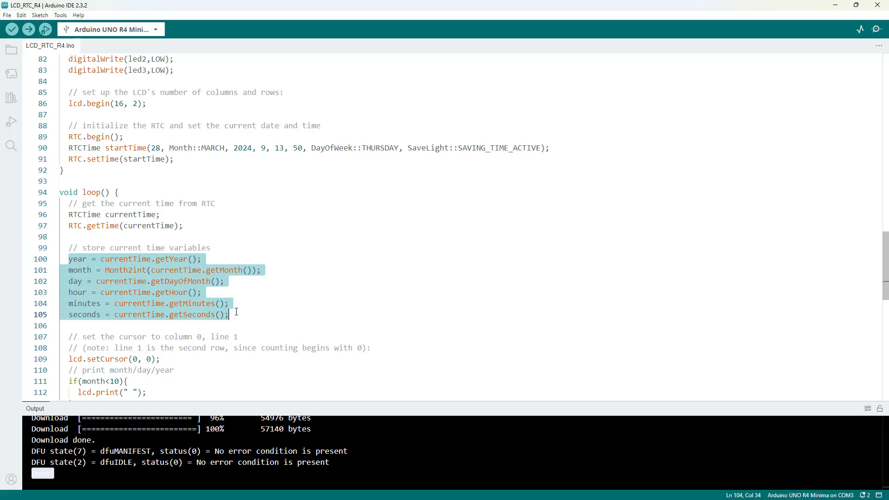
pyautogui.click(77, 259)
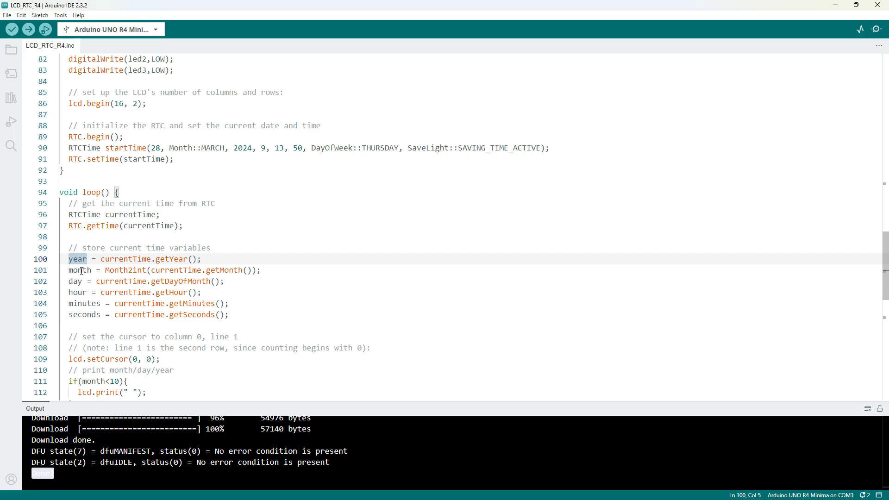
pyautogui.moveTo(77, 292)
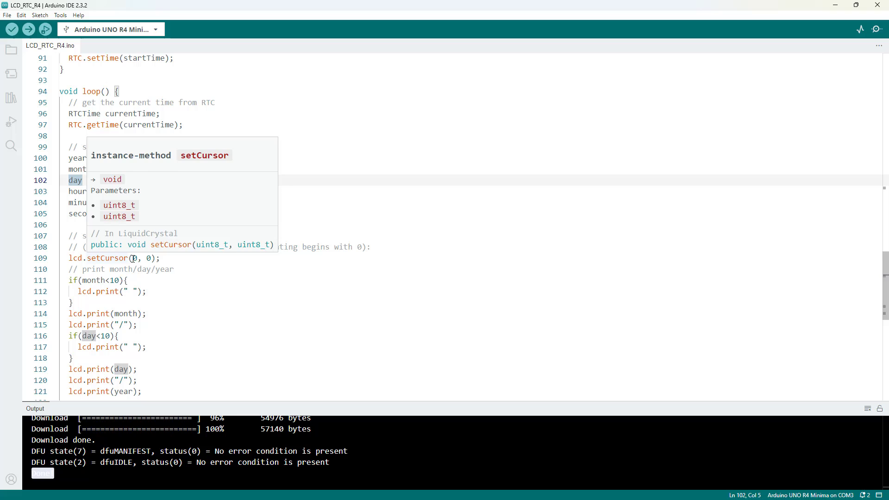
pyautogui.click(112, 268)
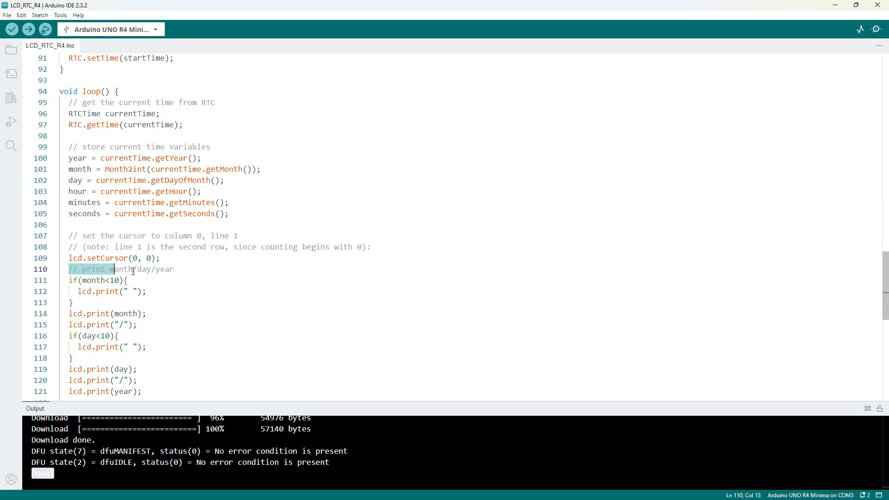
pyautogui.moveTo(113, 269); pyautogui.dragTo(176, 269)
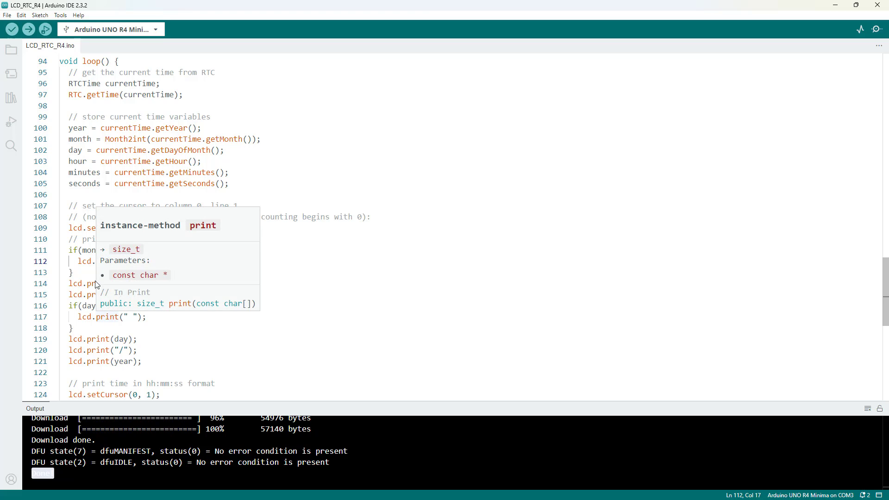
pyautogui.click(92, 250)
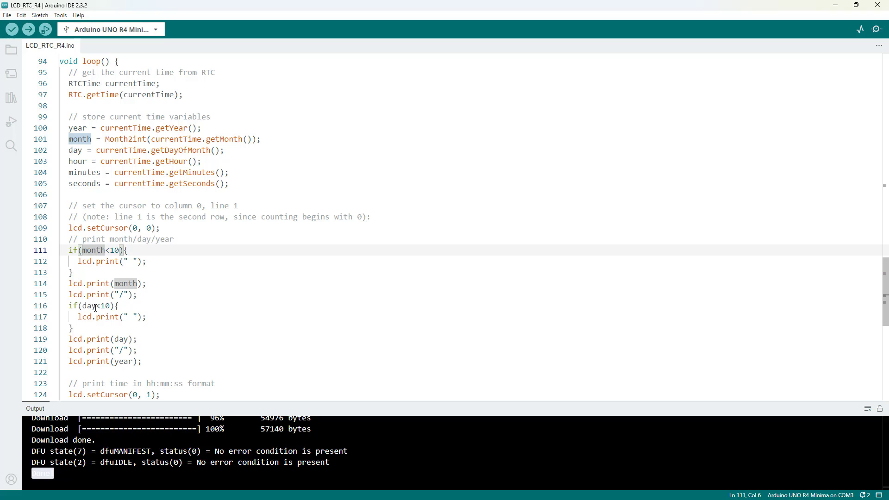
pyautogui.moveTo(90, 305)
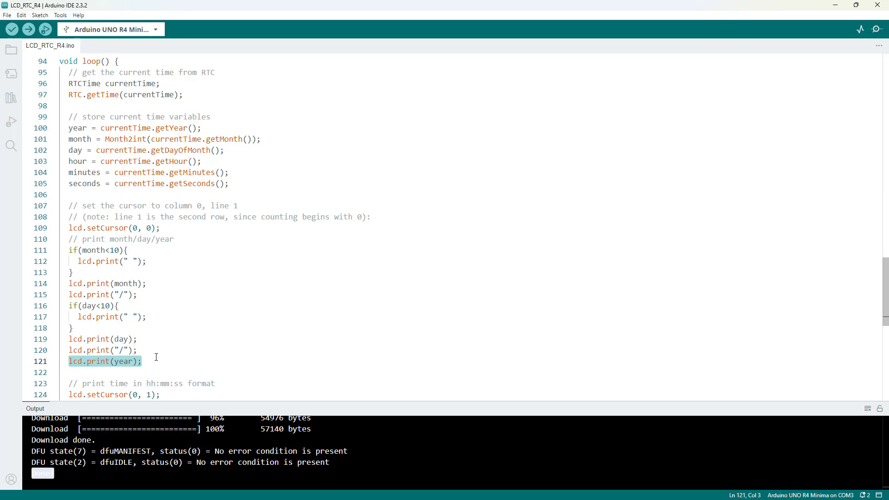
pyautogui.scroll(-3)
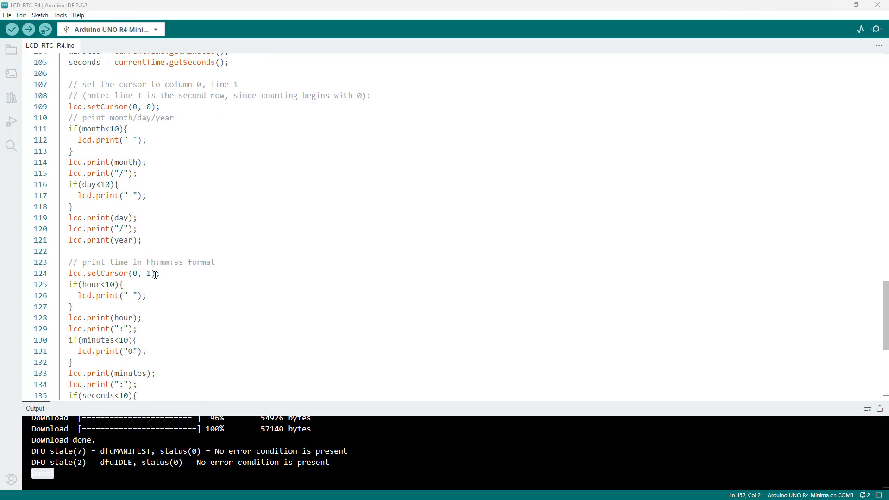
pyautogui.tripleClick(113, 272)
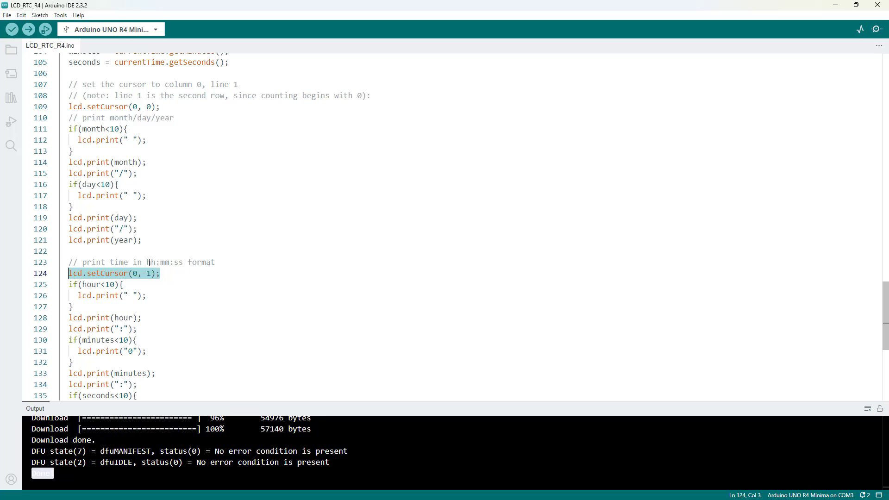
pyautogui.click(178, 262)
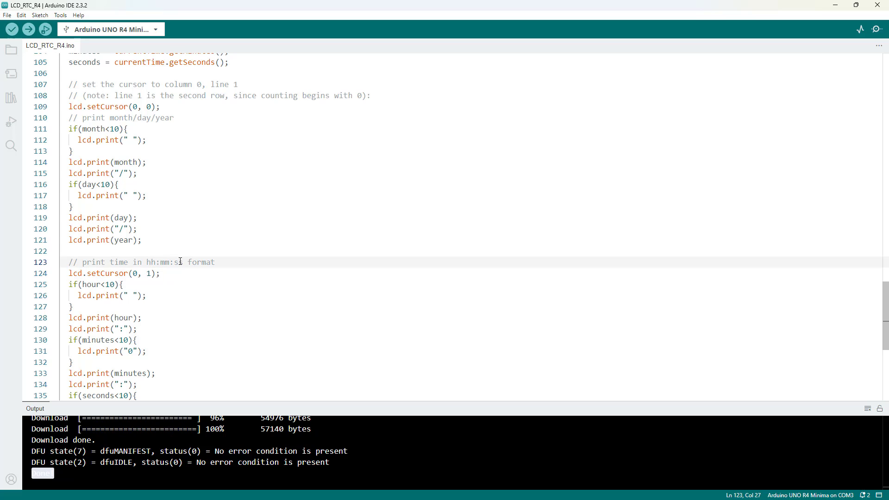
pyautogui.doubleClick(148, 262)
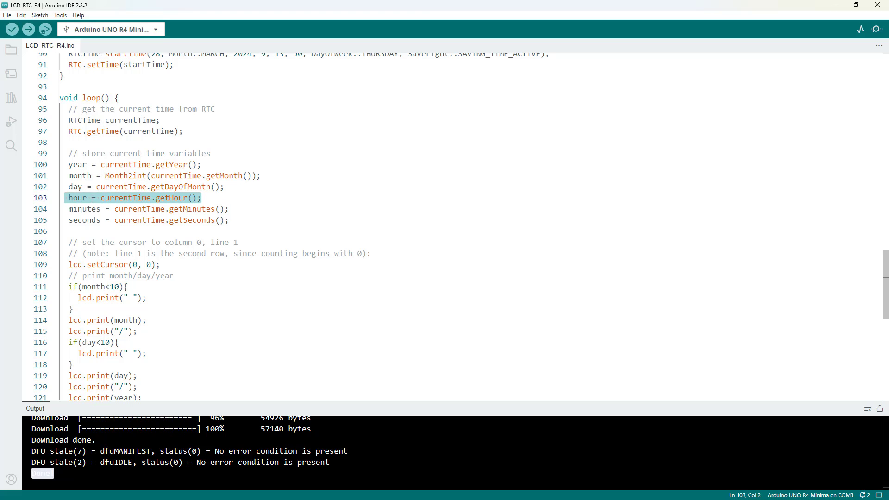
pyautogui.scroll(-3)
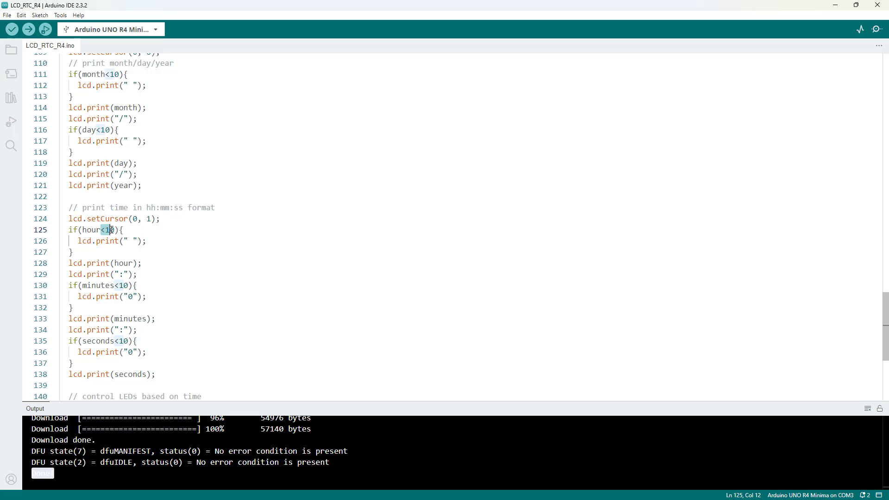
pyautogui.click(129, 241)
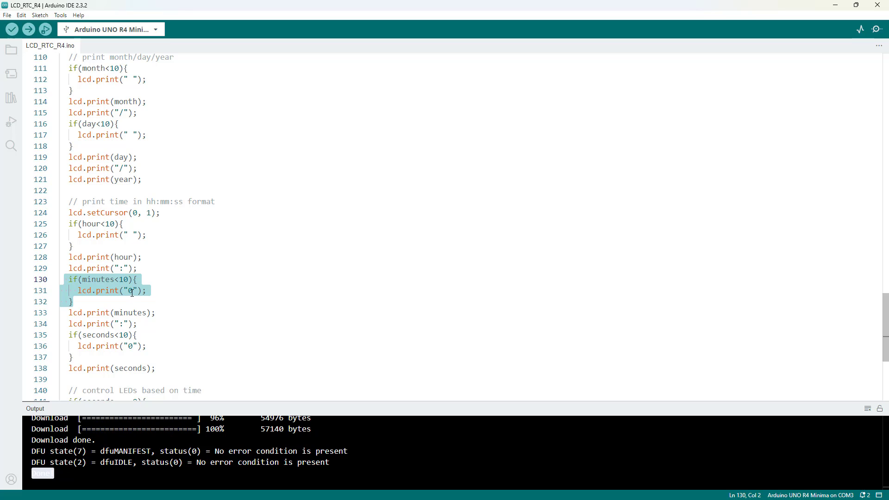
pyautogui.moveTo(127, 358)
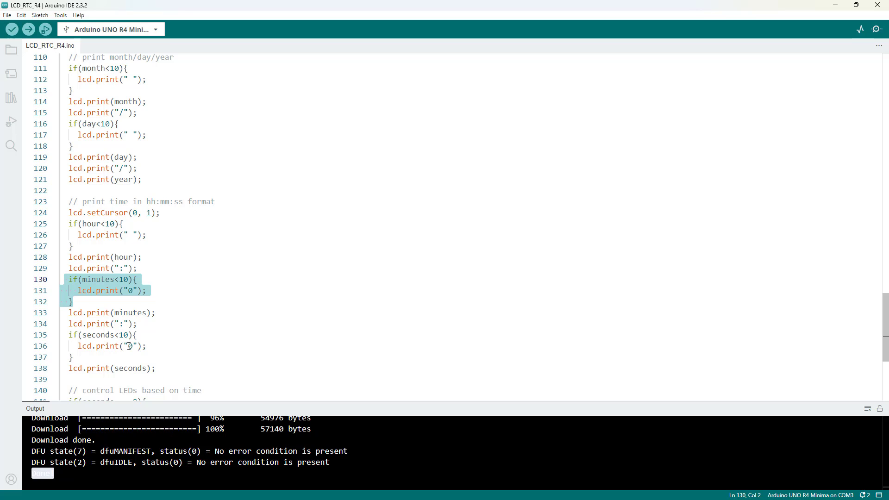
pyautogui.moveTo(130, 346)
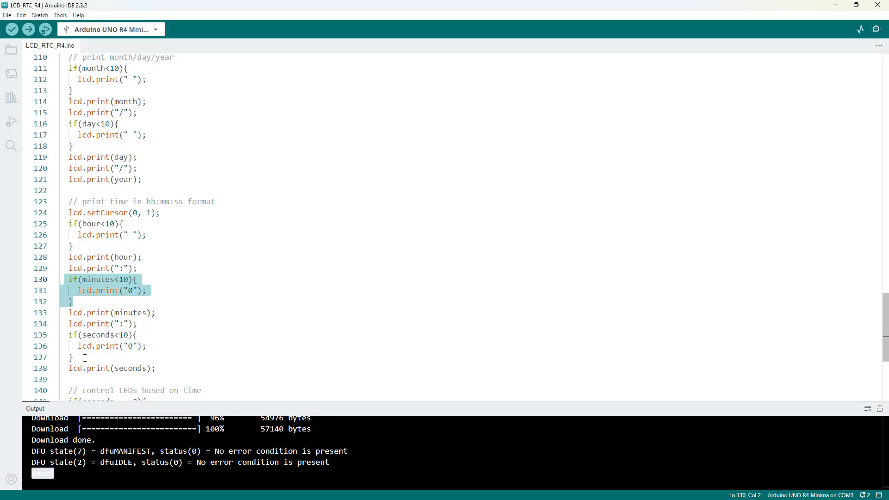
pyautogui.moveTo(120, 278)
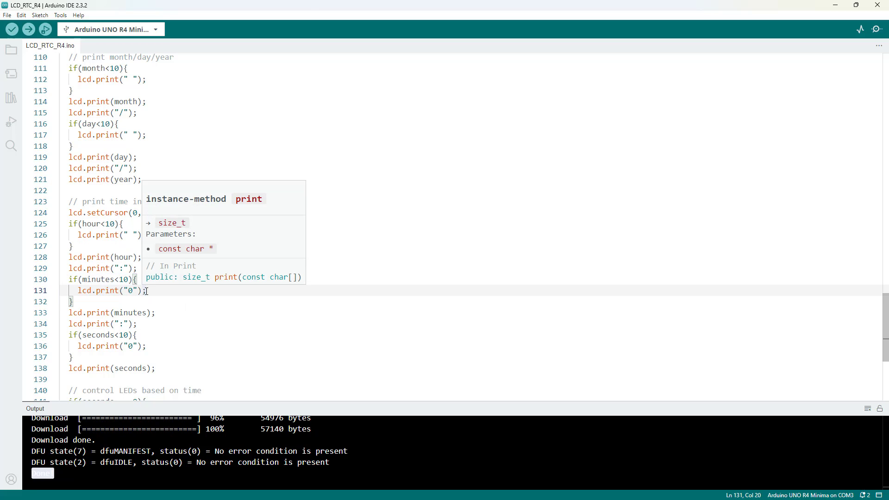
pyautogui.moveTo(405, 295)
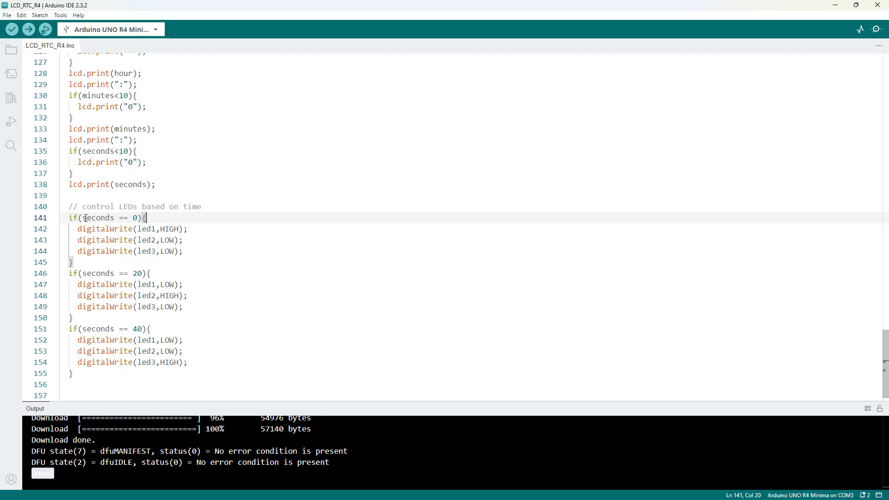
pyautogui.moveTo(99, 217)
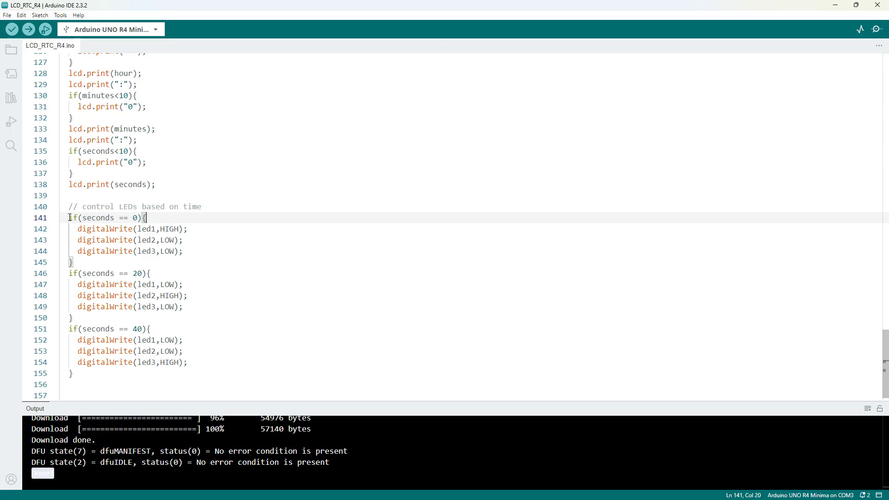
pyautogui.moveTo(97, 217)
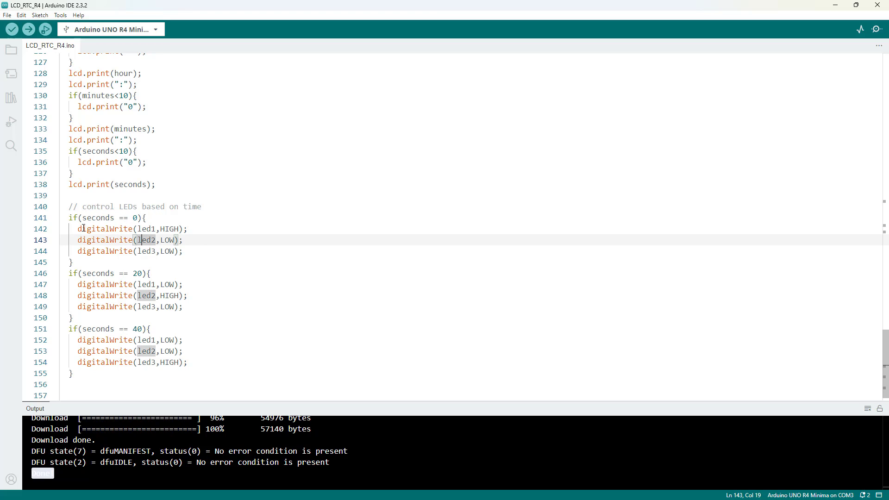
pyautogui.moveTo(77, 229); pyautogui.dragTo(185, 251)
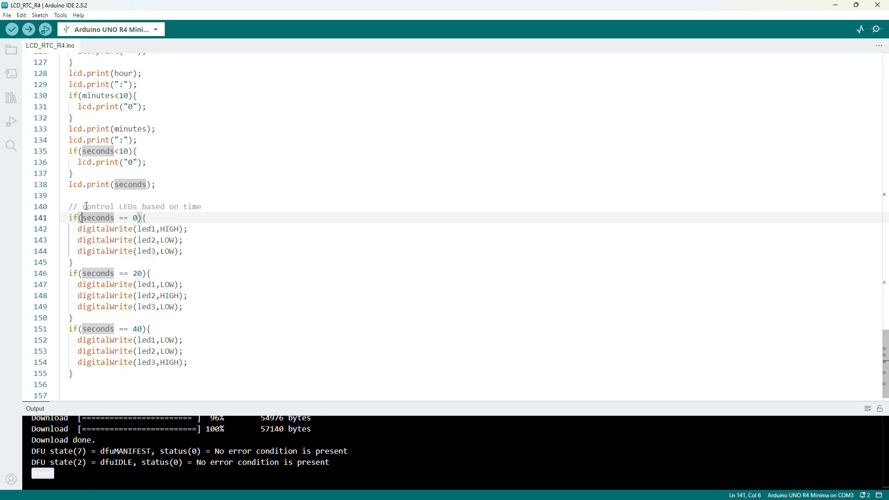
pyautogui.write('hour ==')
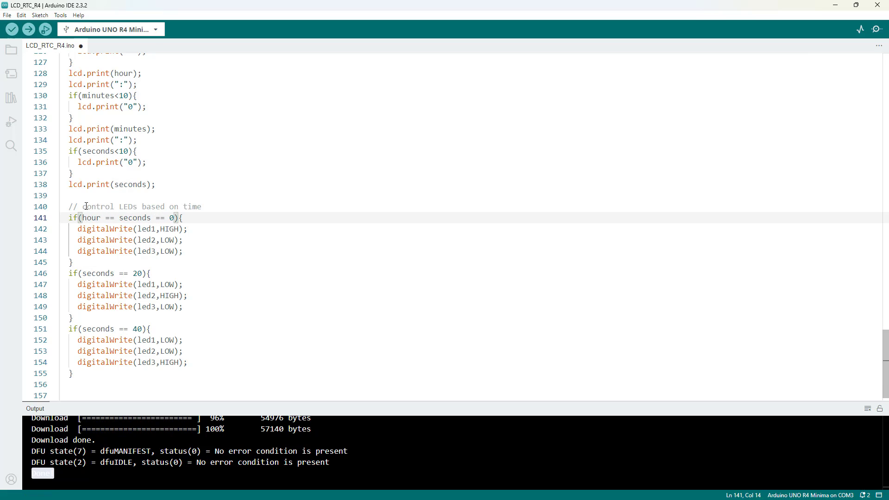
pyautogui.write('6 &')
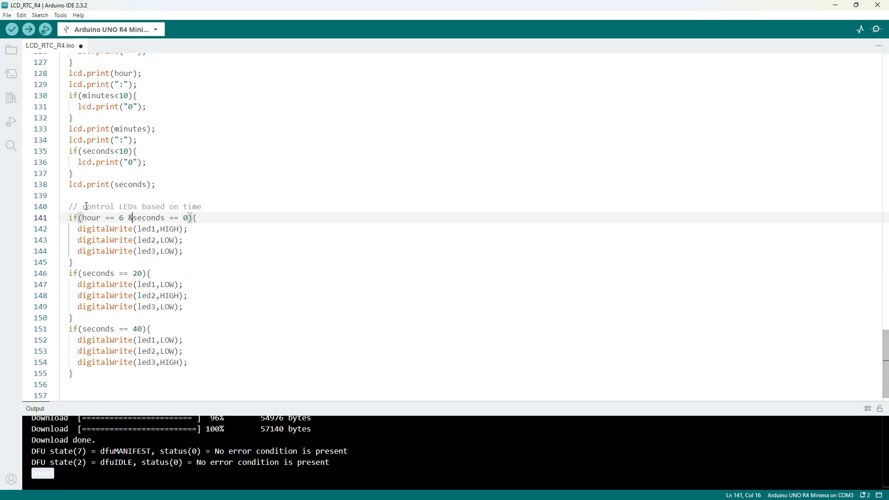
pyautogui.write('&')
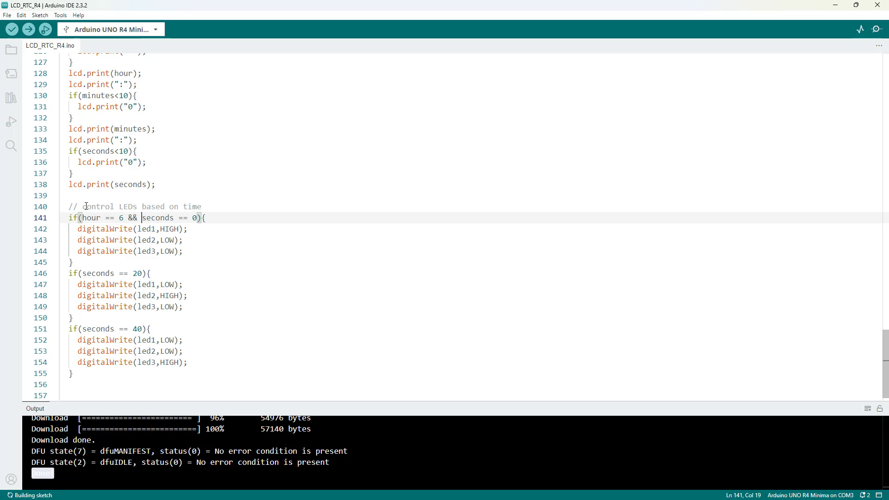
pyautogui.write('minutes ==')
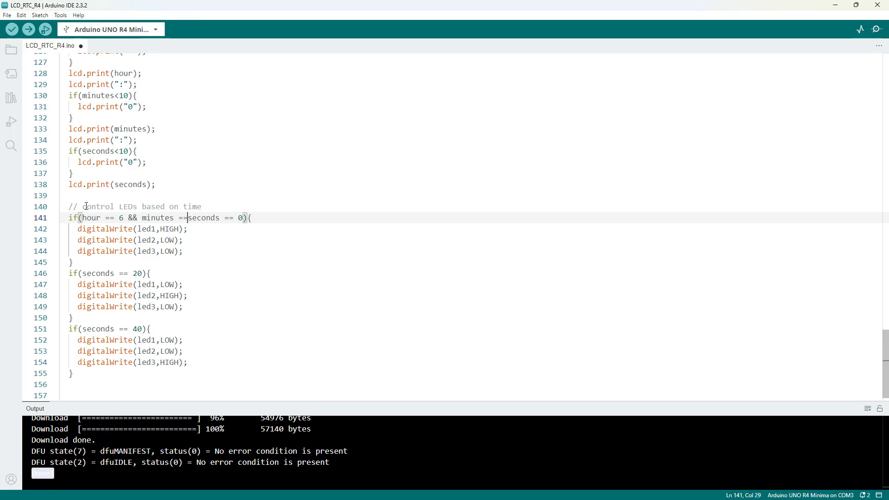
pyautogui.write('30')
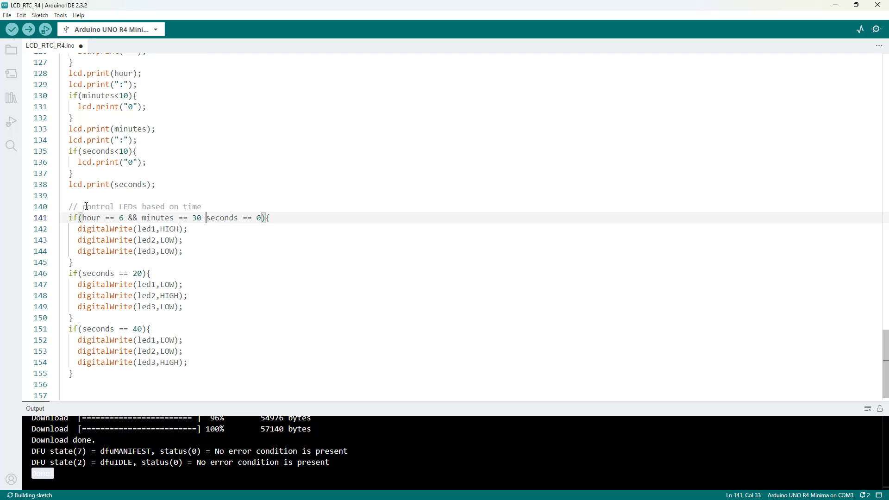
pyautogui.write('&&')
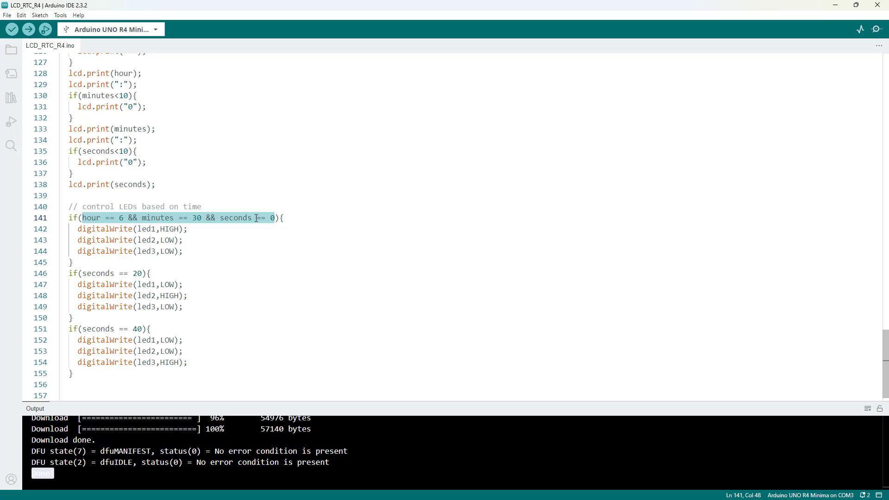
pyautogui.click(256, 217)
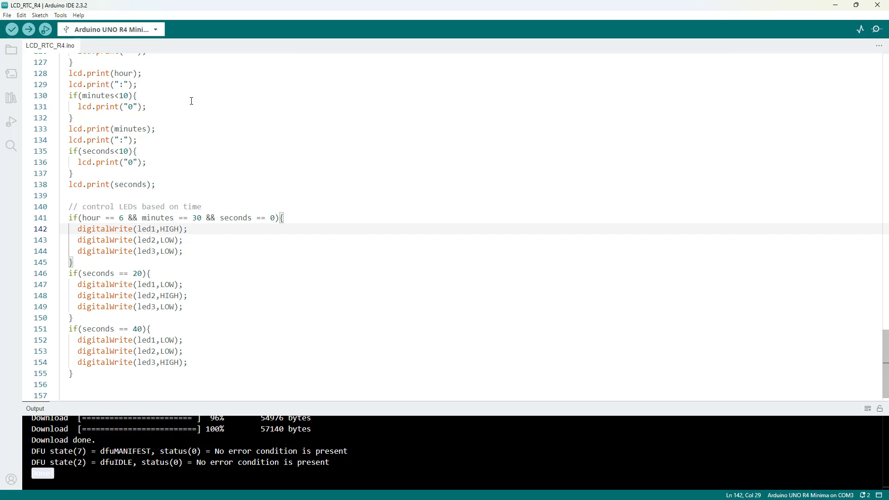
pyautogui.moveTo(67, 217)
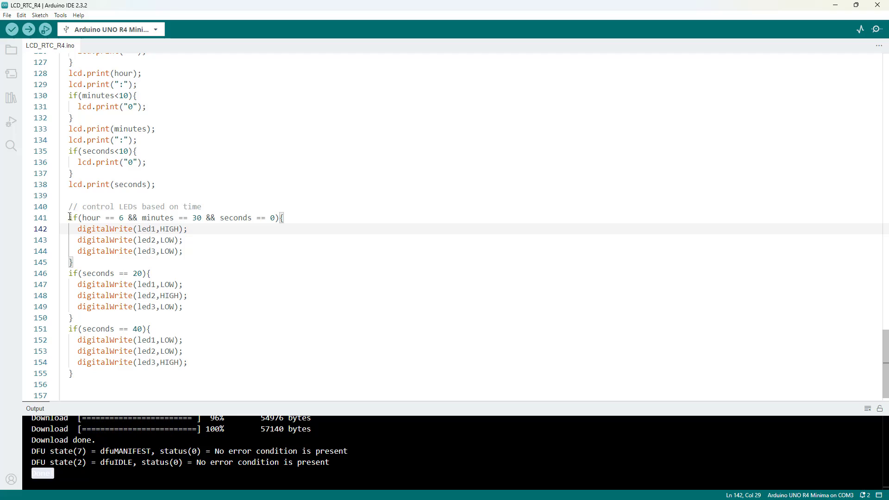
pyautogui.moveTo(67, 217); pyautogui.dragTo(85, 239)
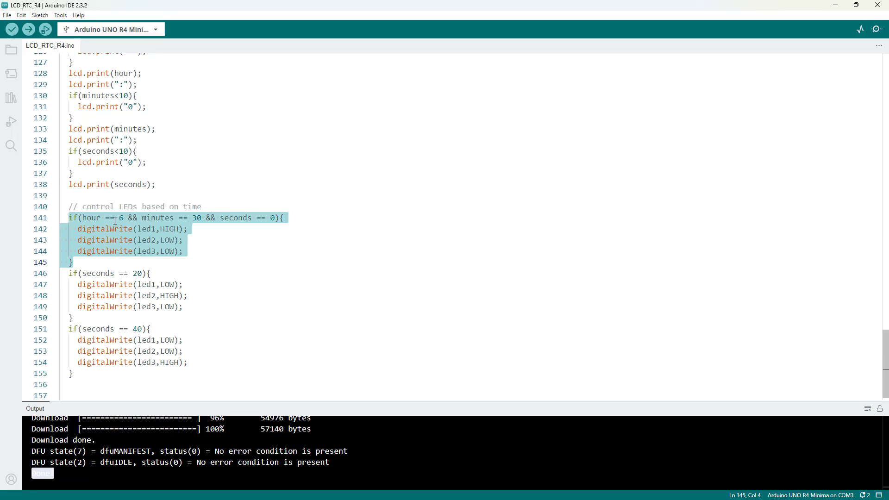
pyautogui.click(218, 218)
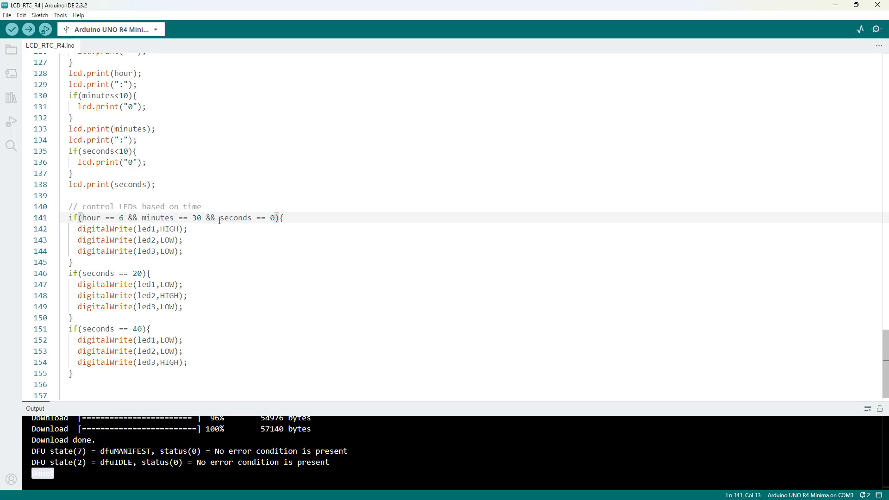
pyautogui.moveTo(220, 218); pyautogui.dragTo(271, 218)
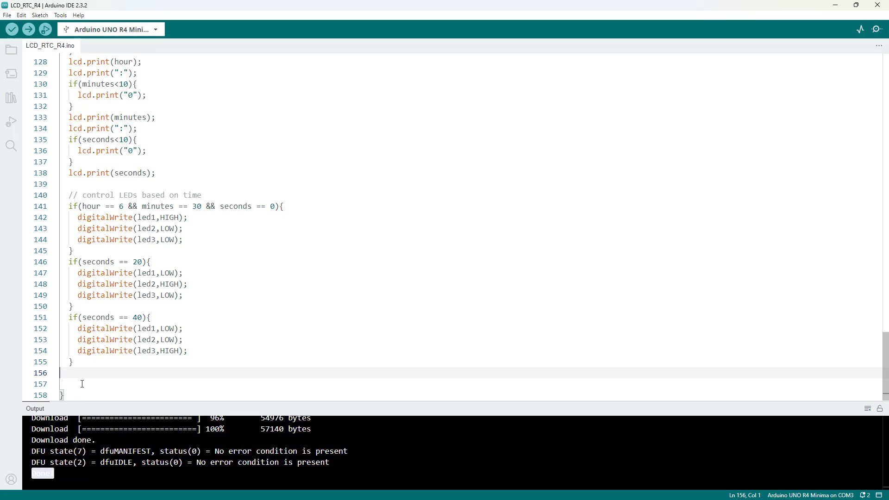
pyautogui.moveTo(221, 166)
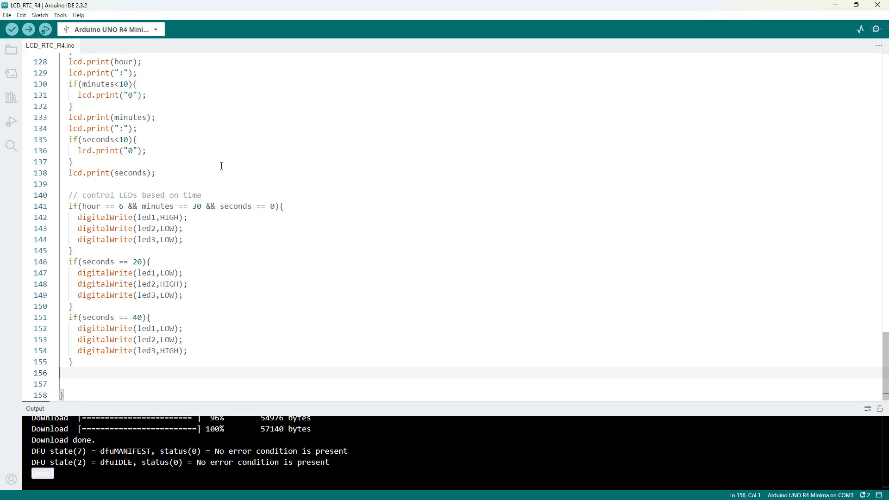
pyautogui.moveTo(235, 206)
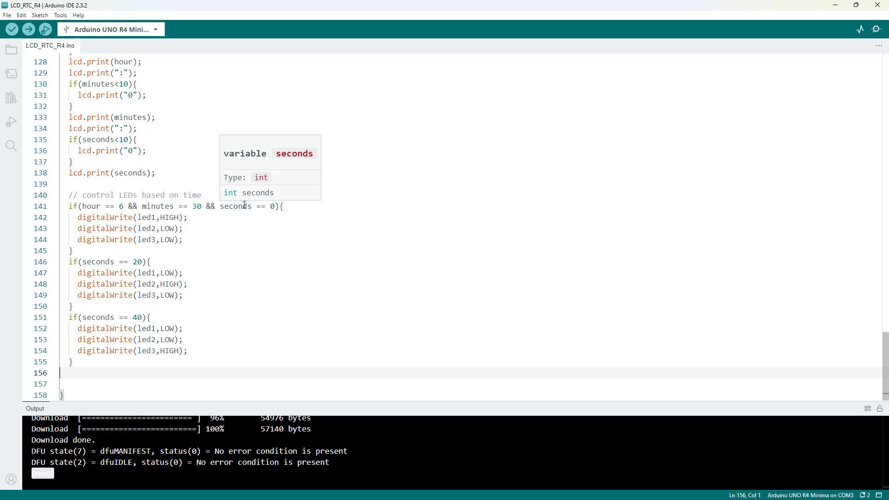
pyautogui.moveTo(148, 222)
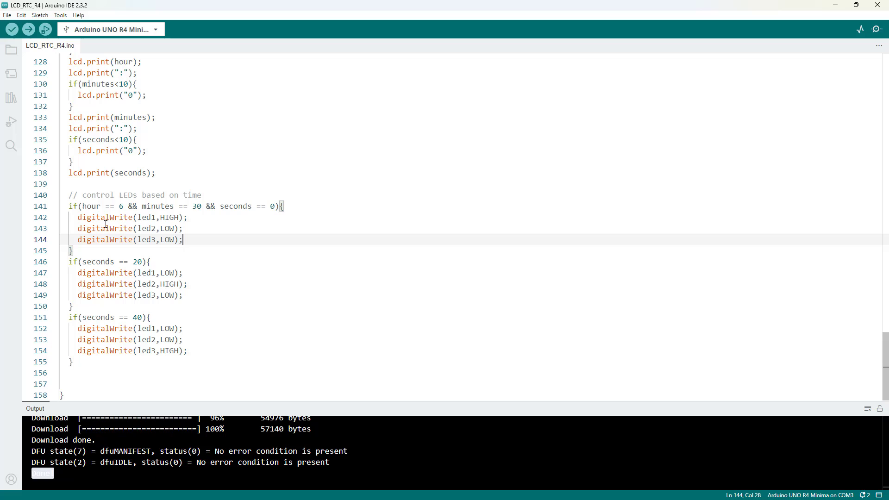
pyautogui.moveTo(93, 229)
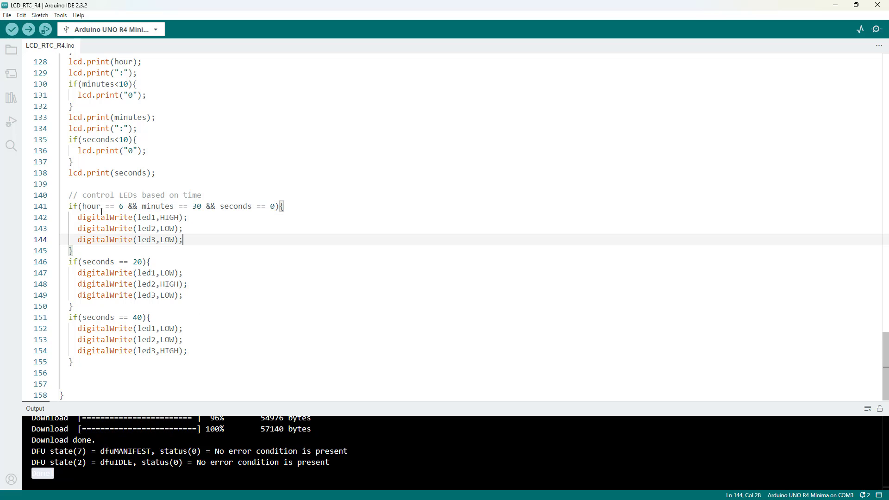
# Step: Replace 'hour == 6 && minutes == 30 && seconds ==' with 'seconds ==' in the LED 1 condition
pyautogui.moveTo(82, 206); pyautogui.dragTo(275, 206)
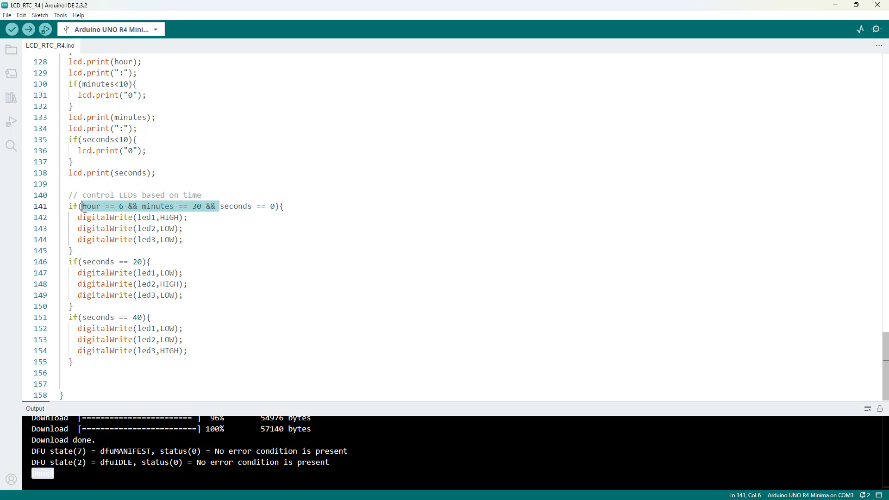
pyautogui.write('seconds == 0){')
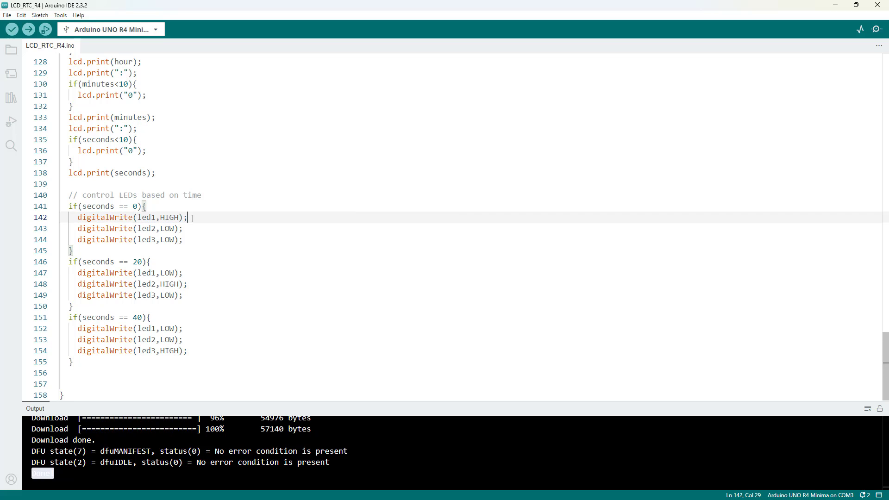
pyautogui.moveTo(187, 217); pyautogui.dragTo(78, 217)
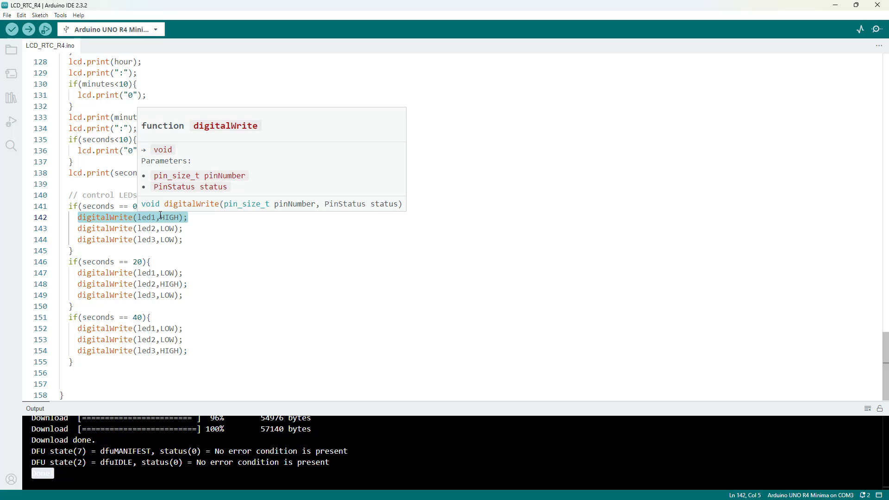
pyautogui.click(184, 217)
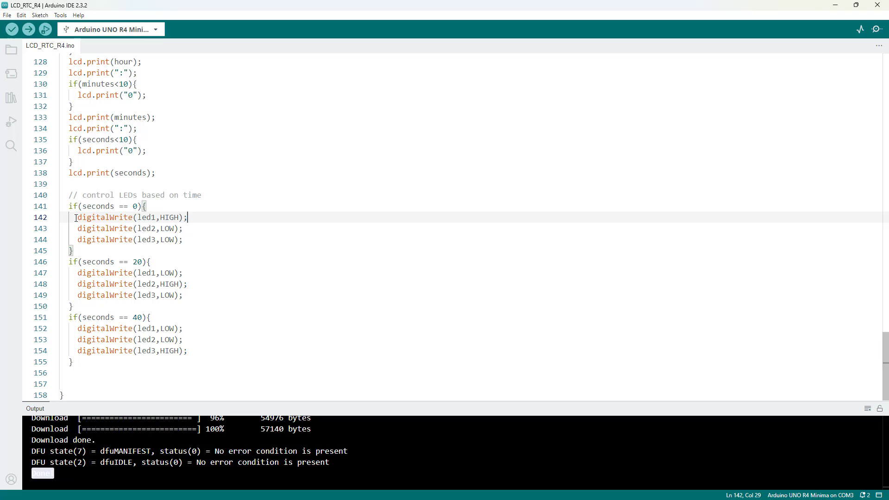
pyautogui.moveTo(75, 217); pyautogui.dragTo(183, 239)
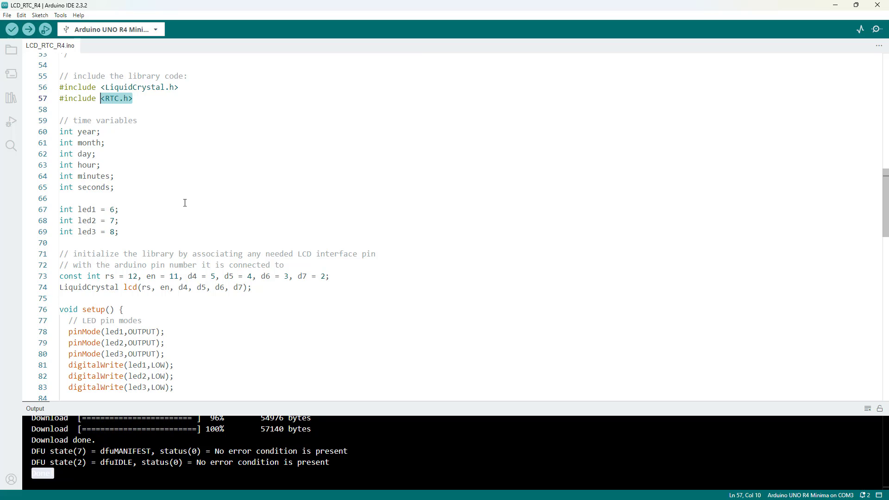
pyautogui.scroll(-3)
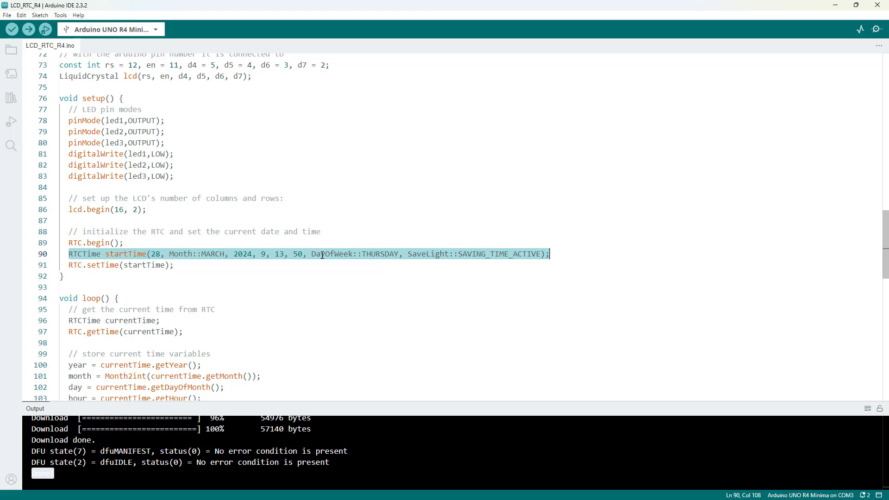
pyautogui.moveTo(272, 270)
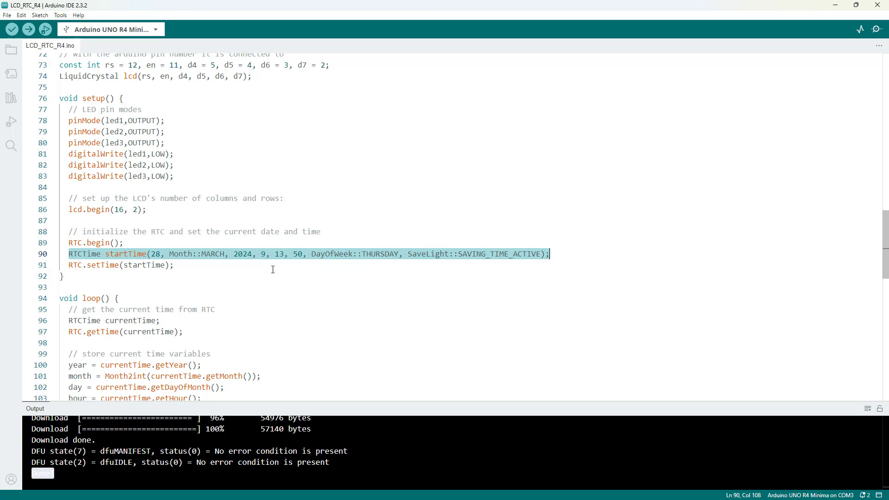
pyautogui.scroll(-3)
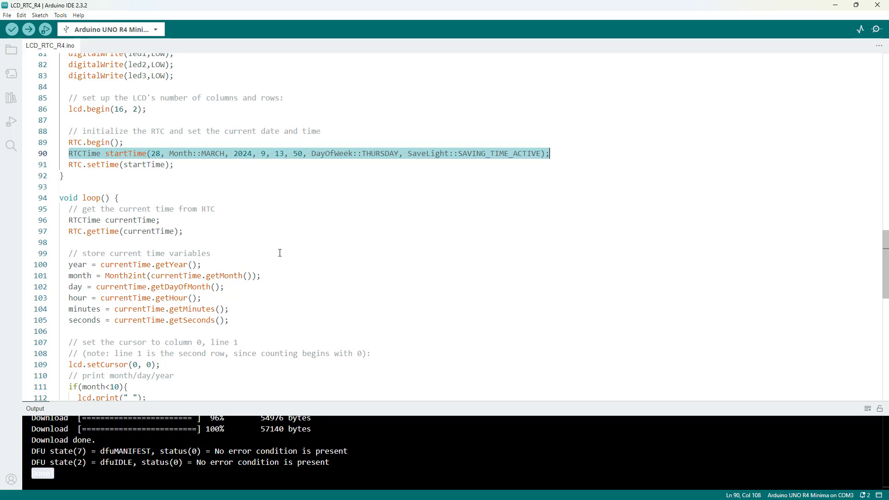
pyautogui.scroll(-3)
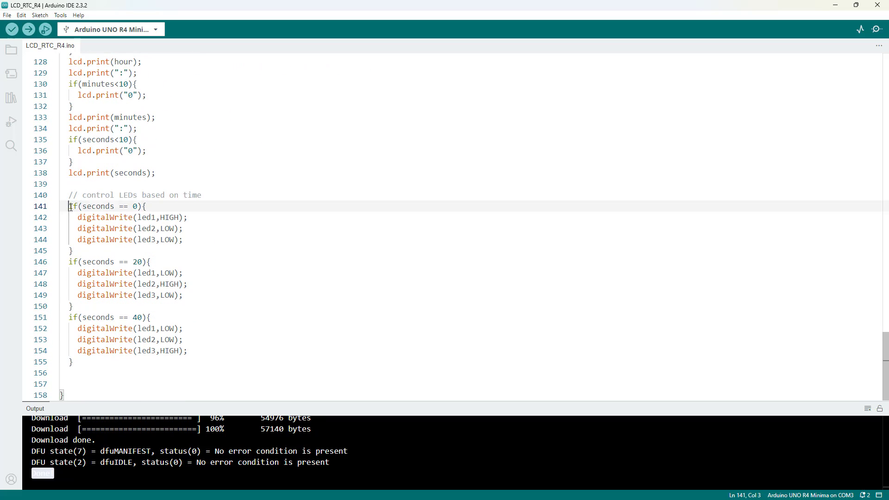
pyautogui.moveTo(68, 206); pyautogui.dragTo(72, 362)
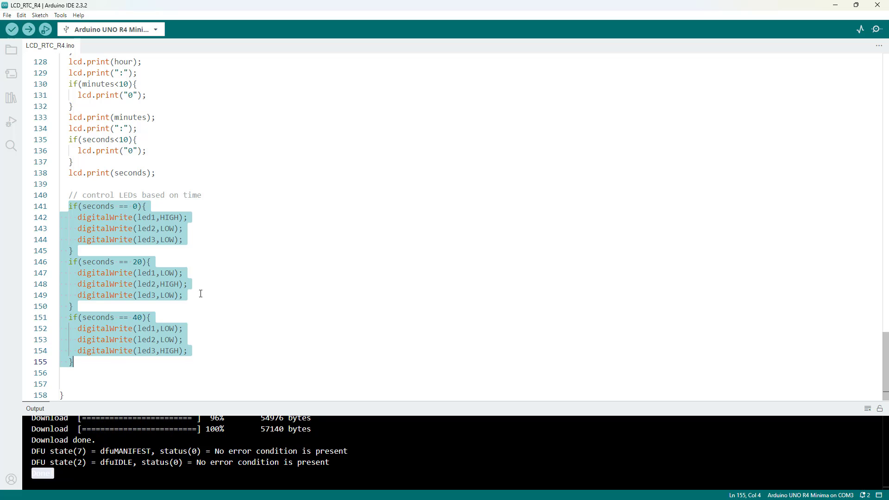
pyautogui.moveTo(203, 261)
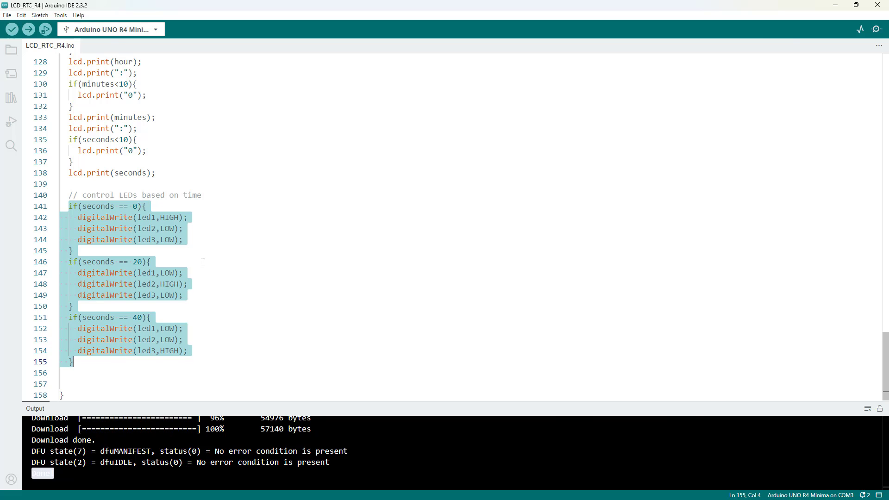